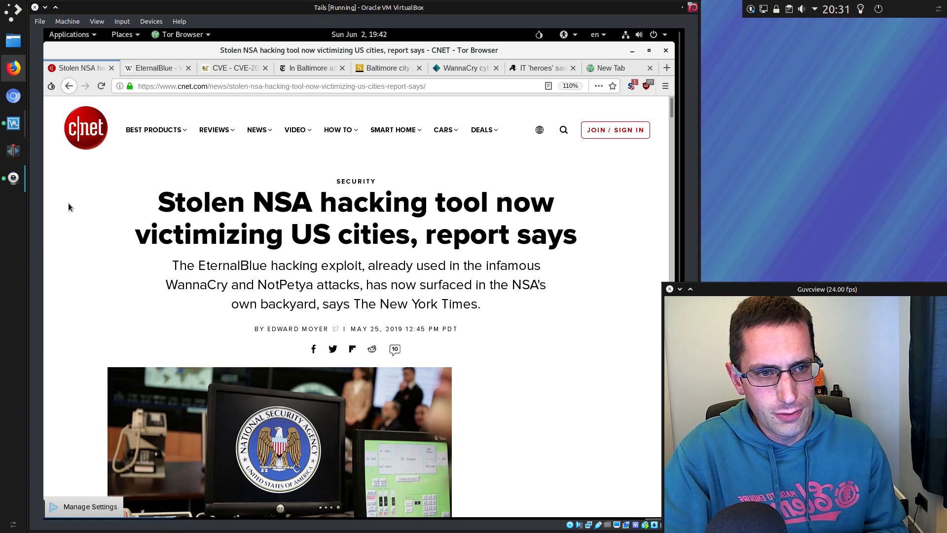
Switch from the CNET story to the EternalBlue Wikipedia article
left_click(153, 68)
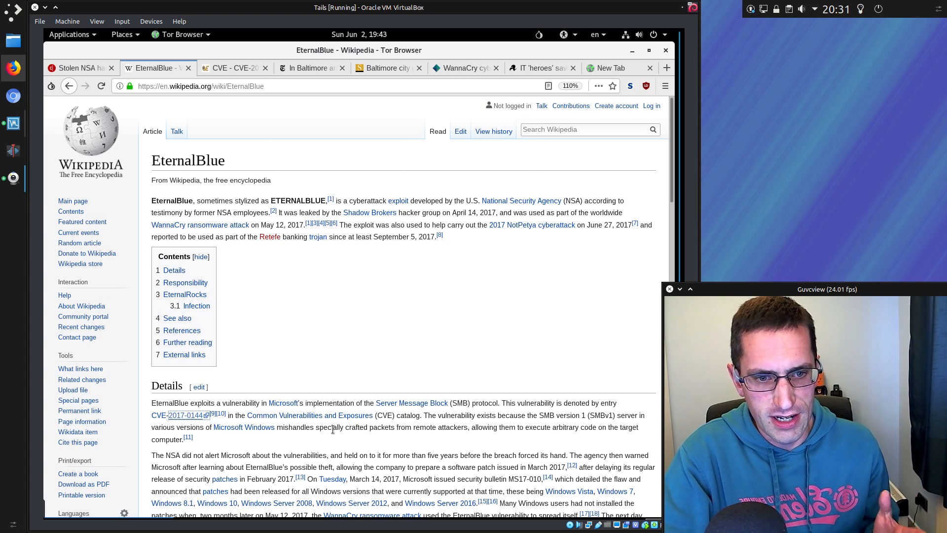
Scroll the EternalBlue article past its contents to the Details section and Baltimore attack paragraph
scroll("down", 3)
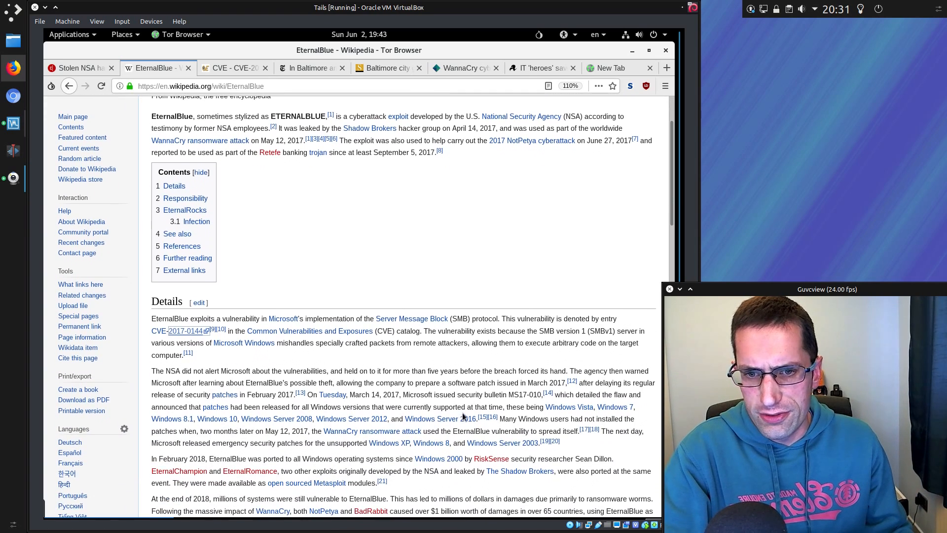
scroll("down", 3)
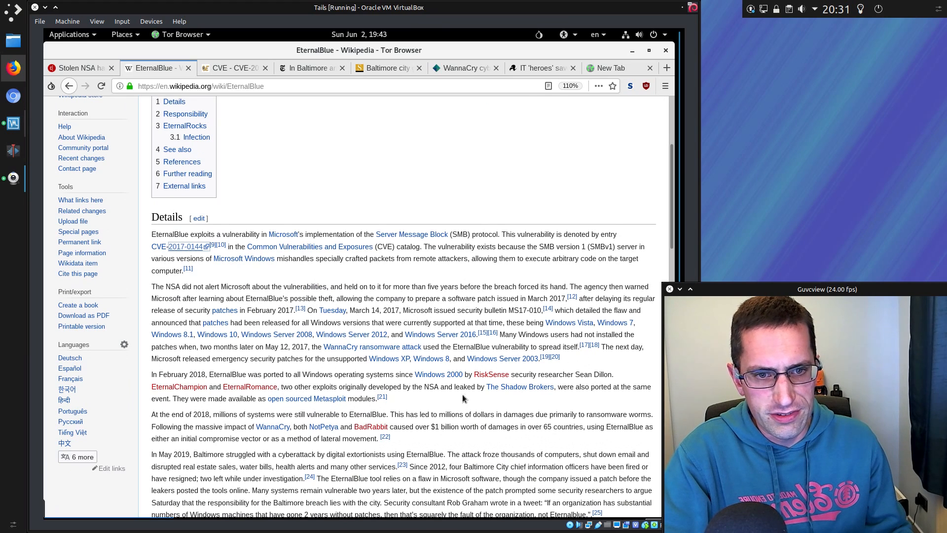
mouse_move(371, 346)
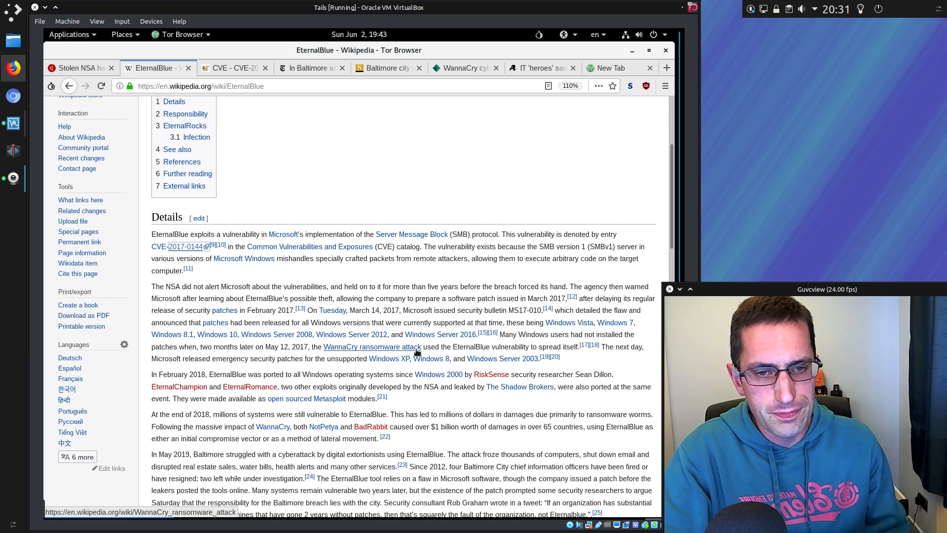
mouse_move(372, 346)
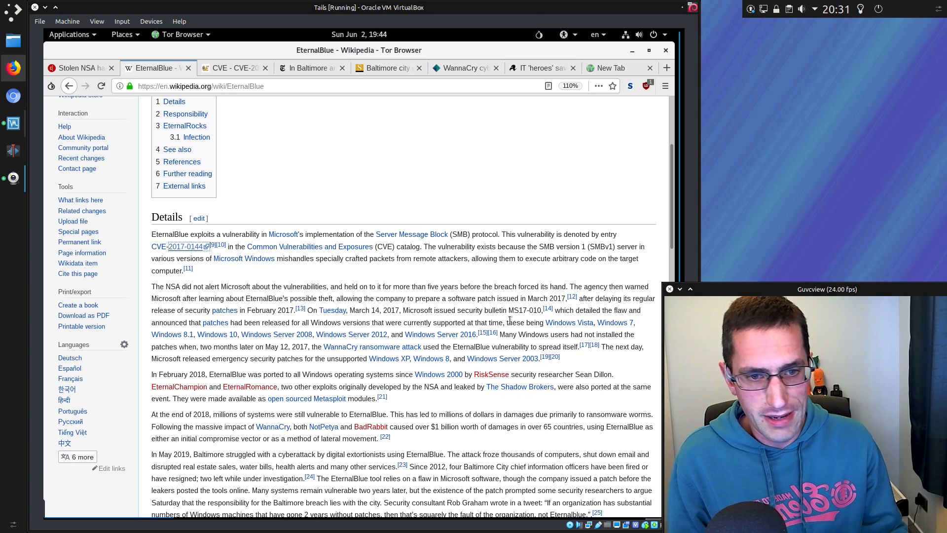
Scroll on past the May 2019 Baltimore paragraph into the Responsibility and EternalRocks sections
scroll("down", 3)
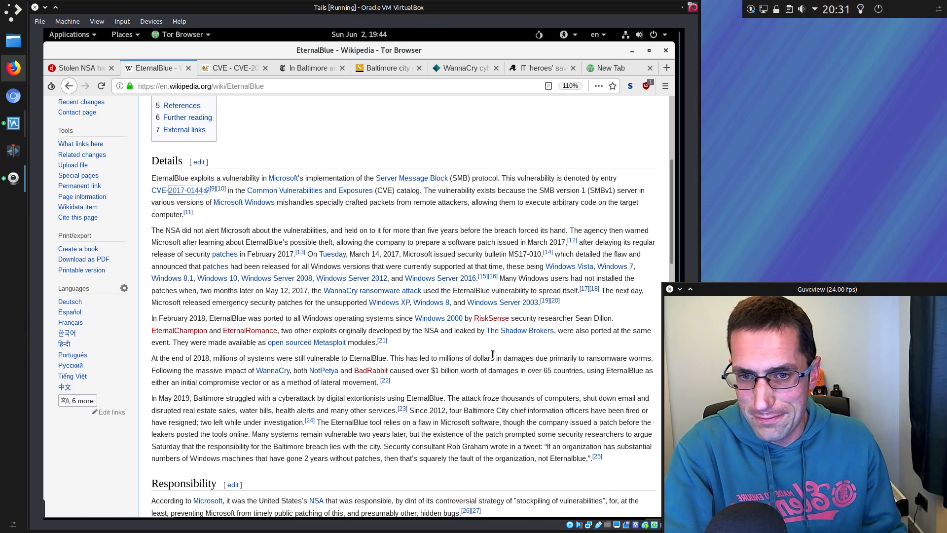
scroll("down", 3)
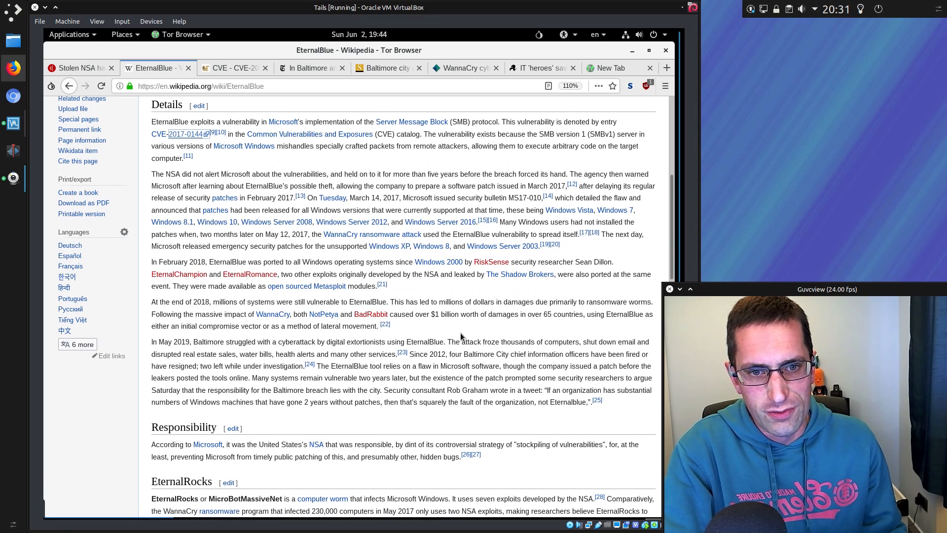
mouse_move(550, 337)
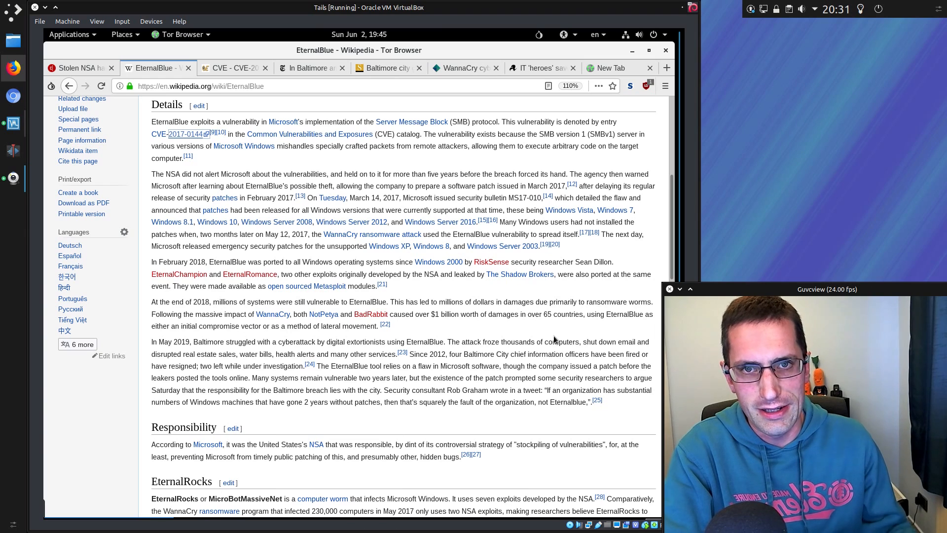
Switch to the MITRE CVE-2017-0144 entry on the SMBv1 vulnerability
left_click(233, 68)
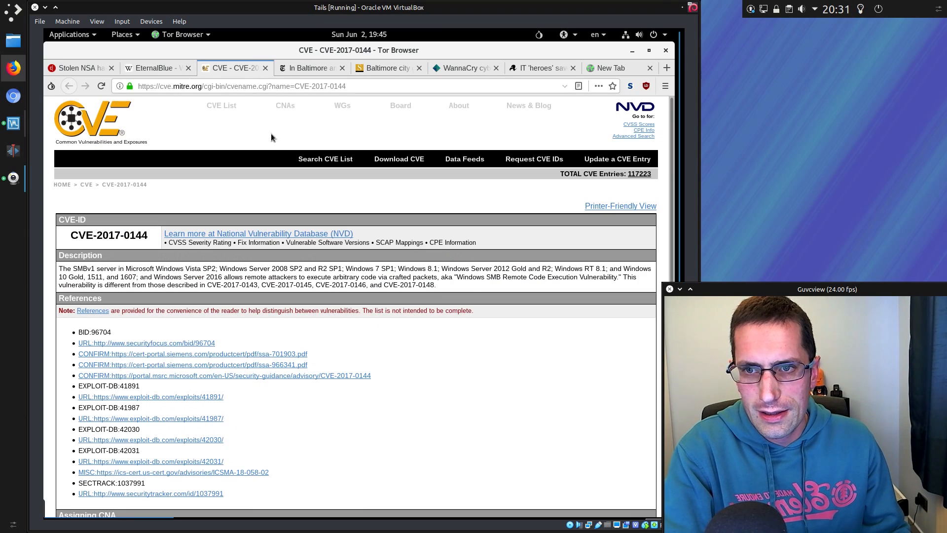
mouse_move(365, 392)
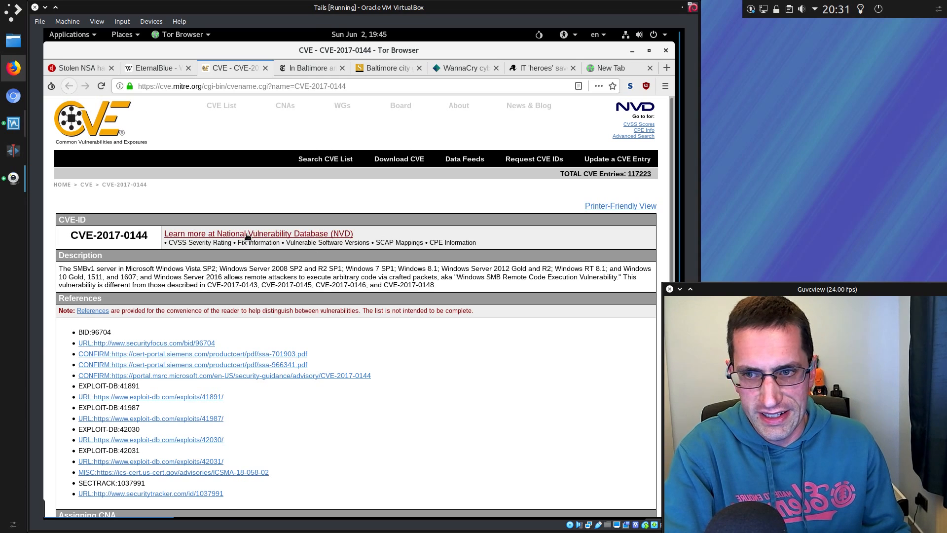
Switch to the Baltimore Sun article on the city government ransomware attack
left_click(386, 68)
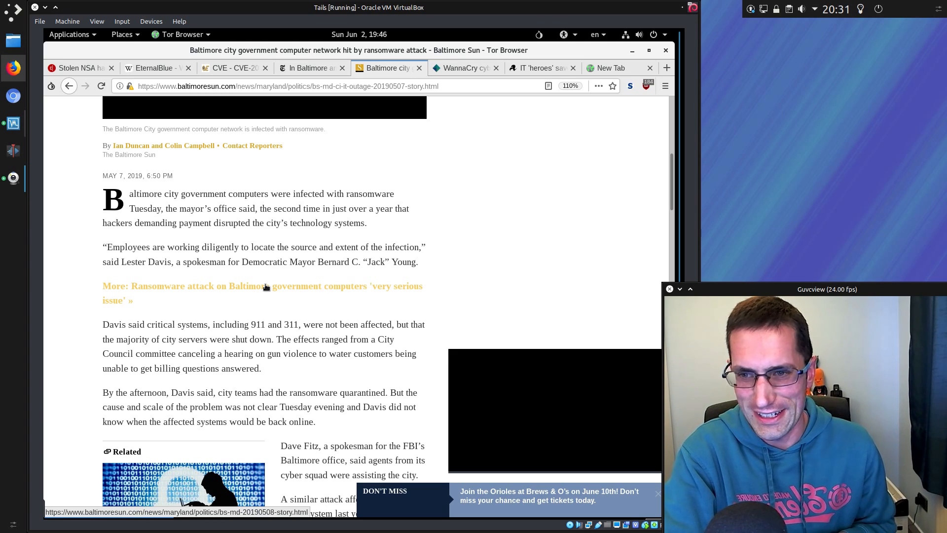
mouse_move(254, 362)
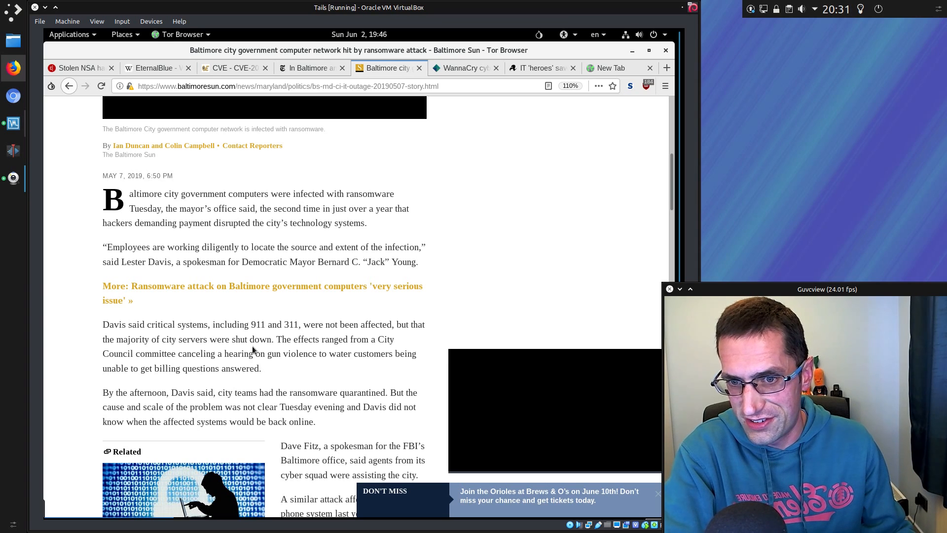
Scroll the Baltimore Sun article past the Related box through Don Norris's comments on ransomware
scroll("down", 3)
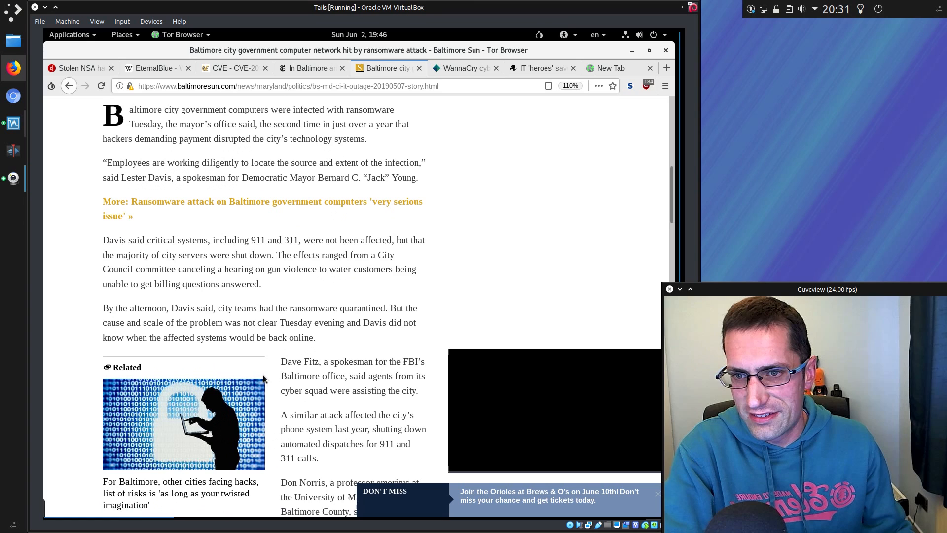
scroll("down", 3)
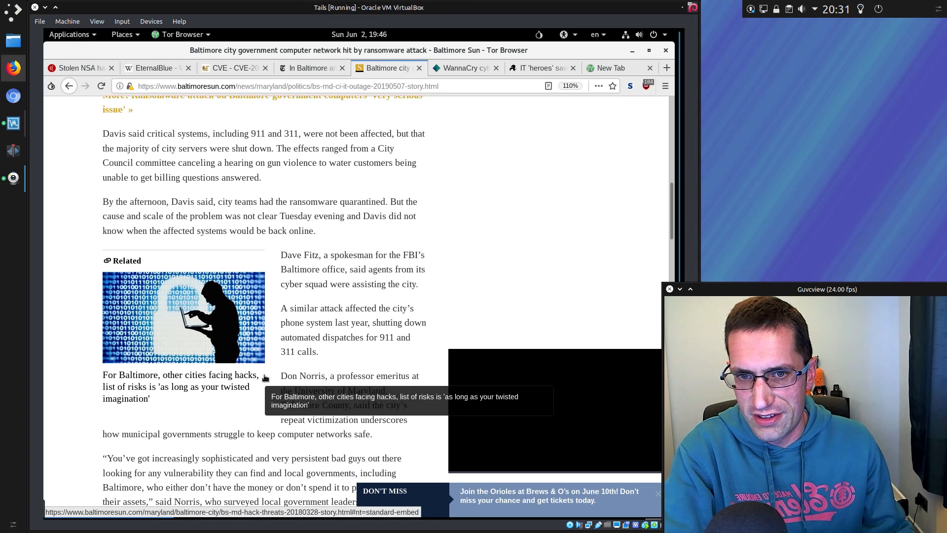
scroll("down", 3)
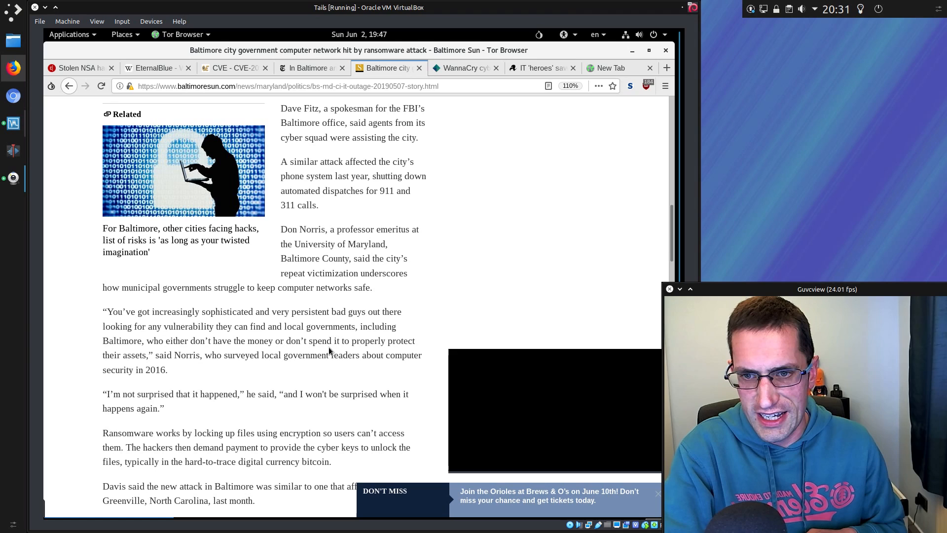
mouse_move(272, 365)
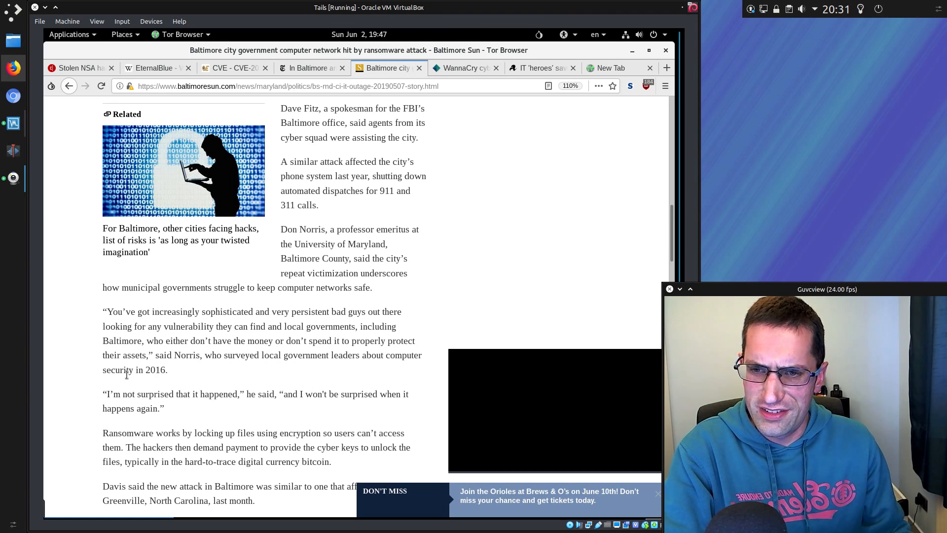
mouse_move(163, 379)
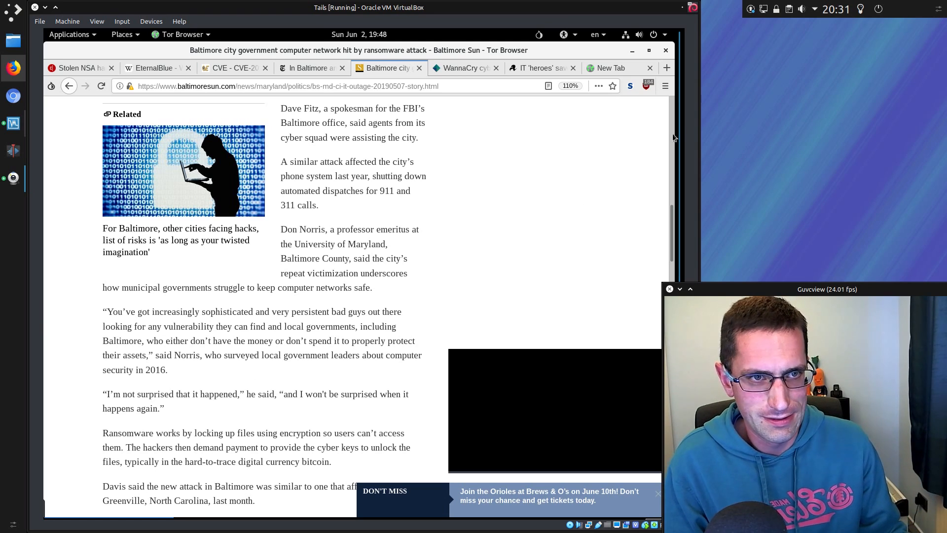
Check uBlock Origin's blocked-request count, then scroll to the RobbinHood ransomware and Ryan Dorsey paragraphs
left_click(647, 86)
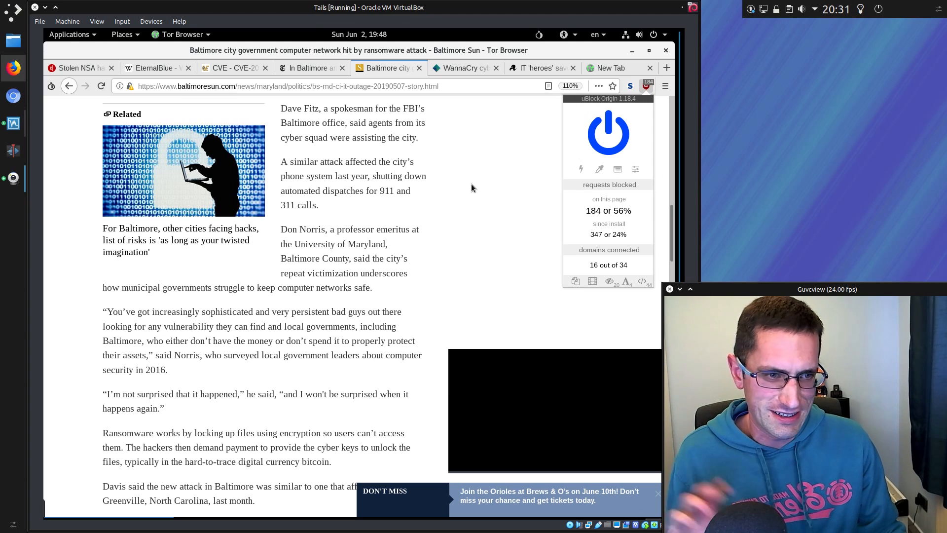
scroll("down", 3)
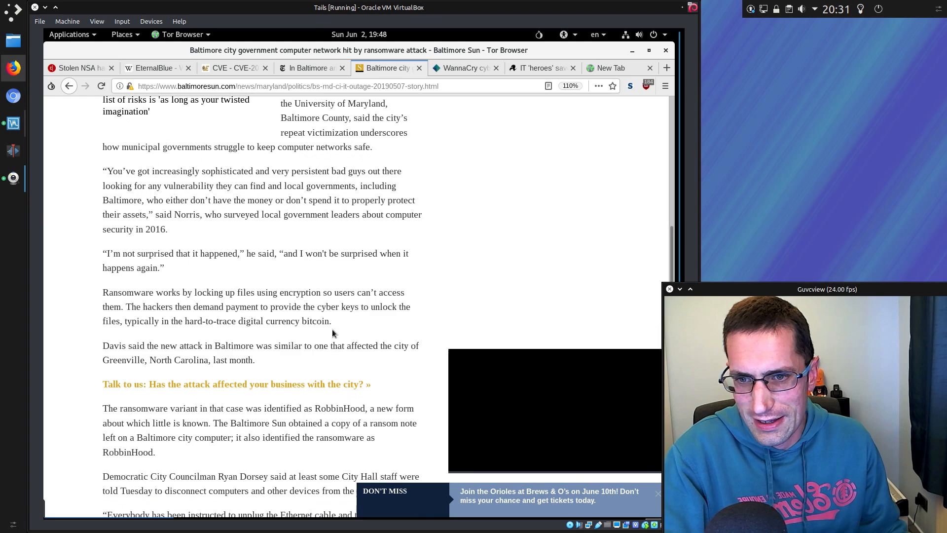
scroll("down", 3)
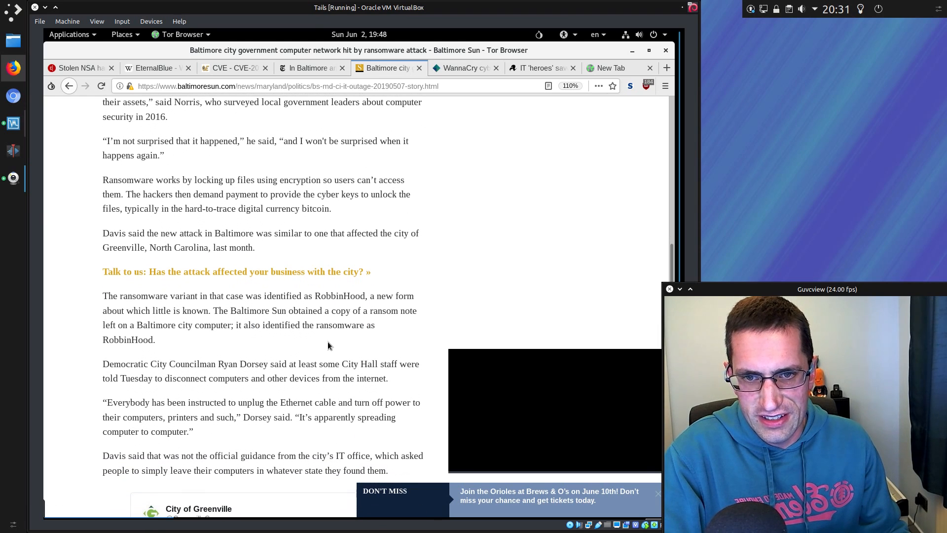
mouse_move(321, 357)
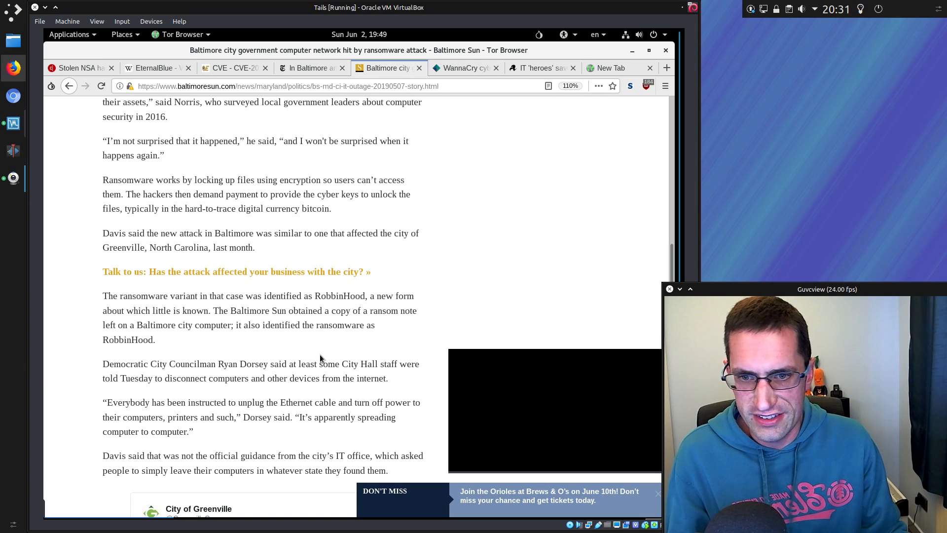
Scroll down to the embedded City of Greenville tweet about its infected network
scroll("down", 3)
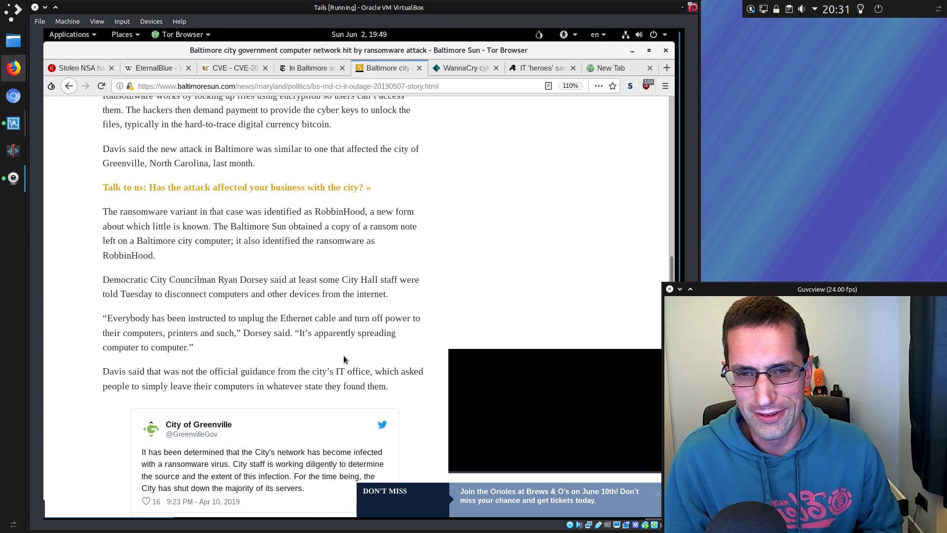
Scroll to the end of the Baltimore Sun article, then switch to the Telegraph WannaCry NHS £92m story
scroll("down", 3)
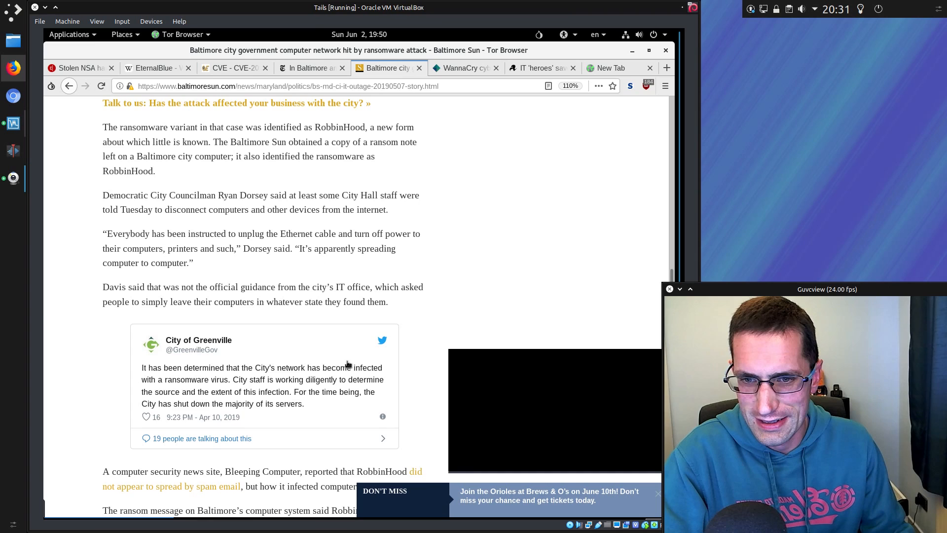
scroll("down", 3)
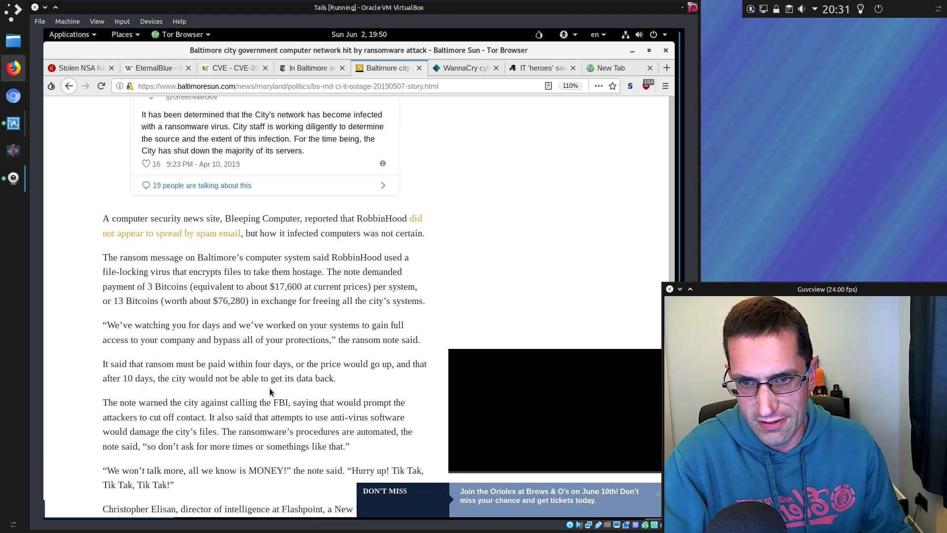
scroll("down", 3)
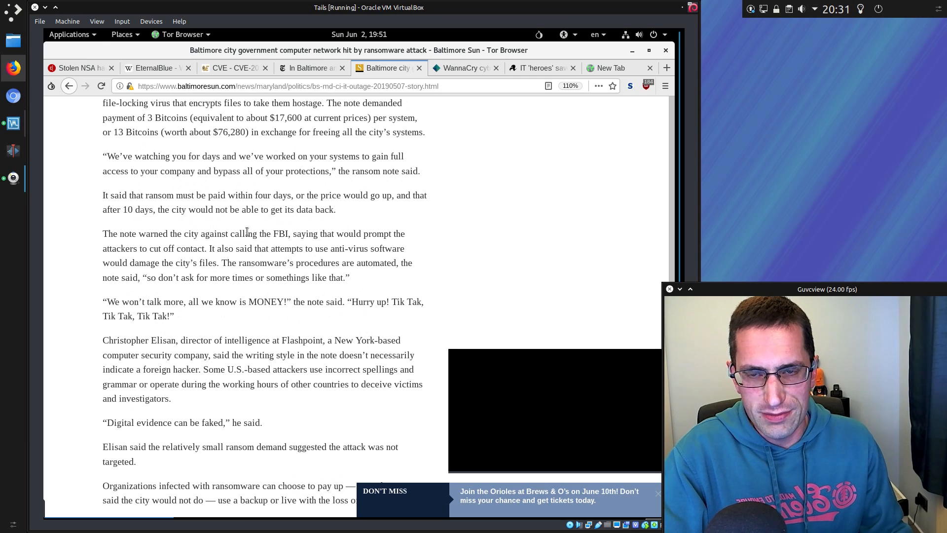
mouse_move(171, 228)
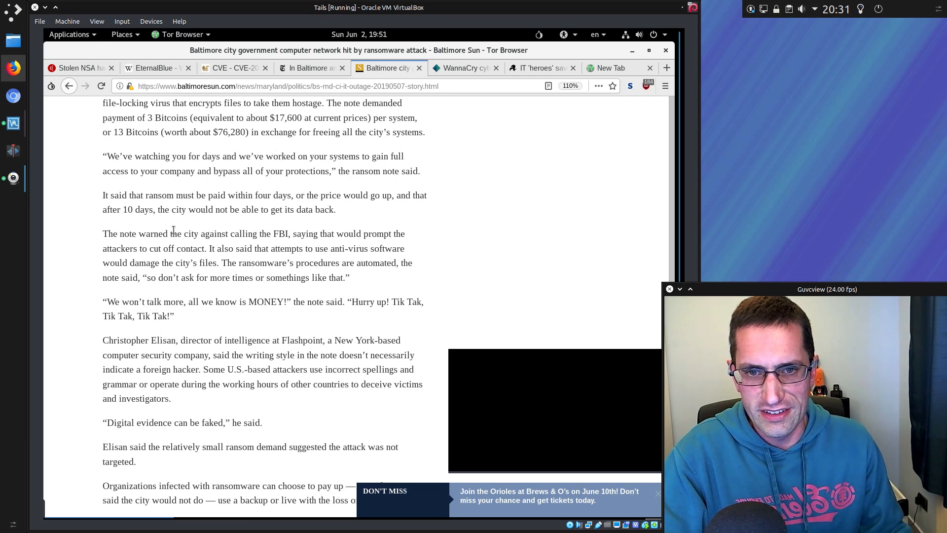
mouse_move(181, 273)
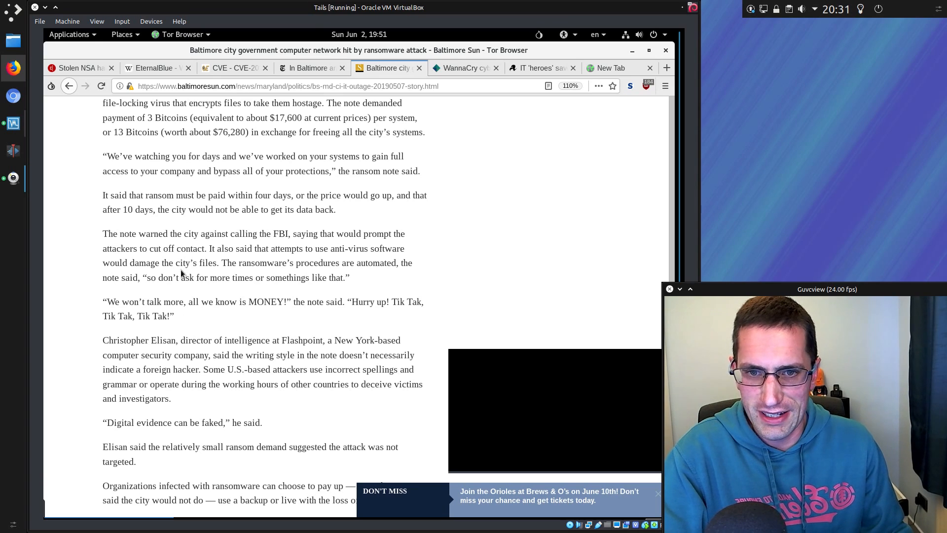
scroll("down", 3)
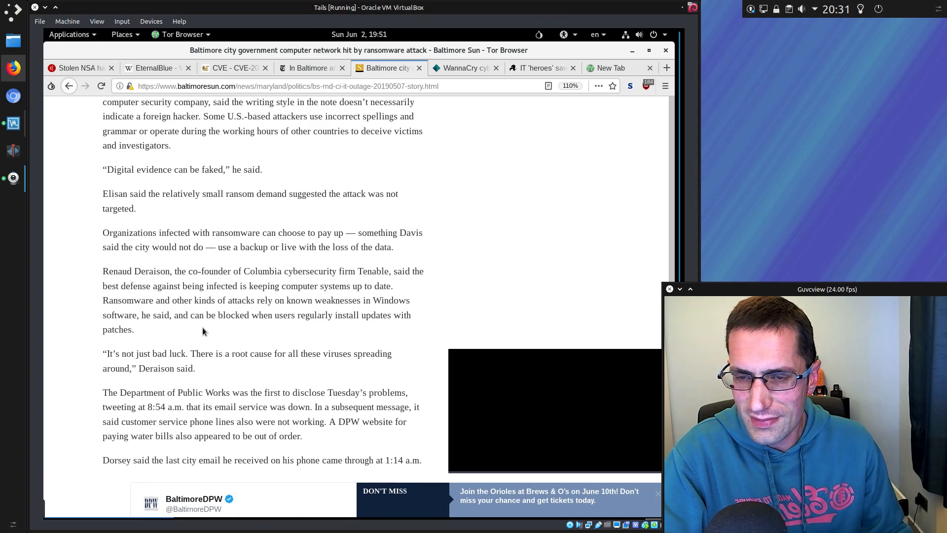
scroll("down", 3)
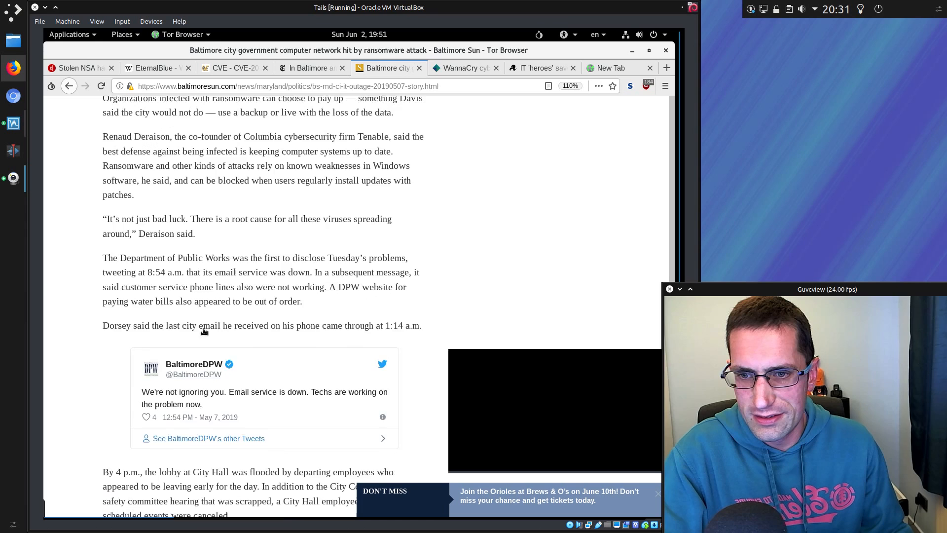
scroll("down", 3)
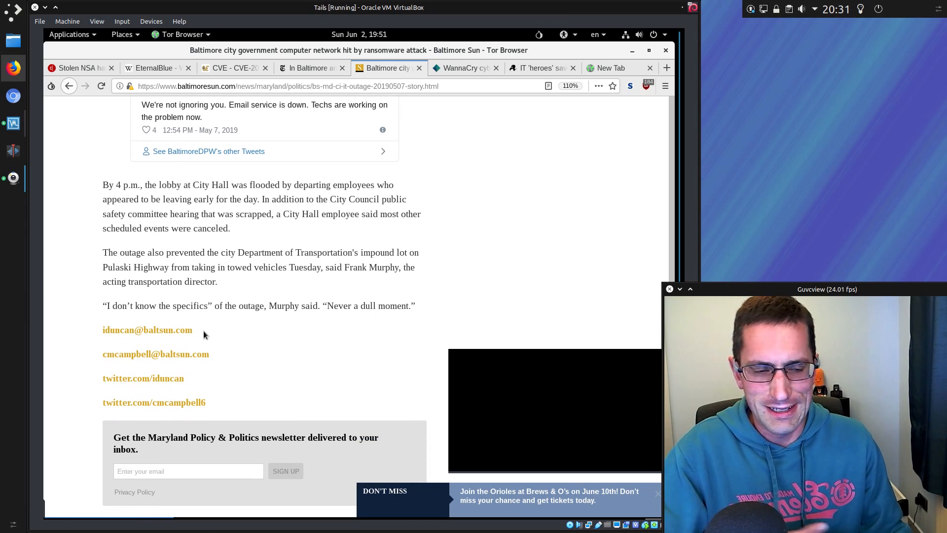
mouse_move(189, 310)
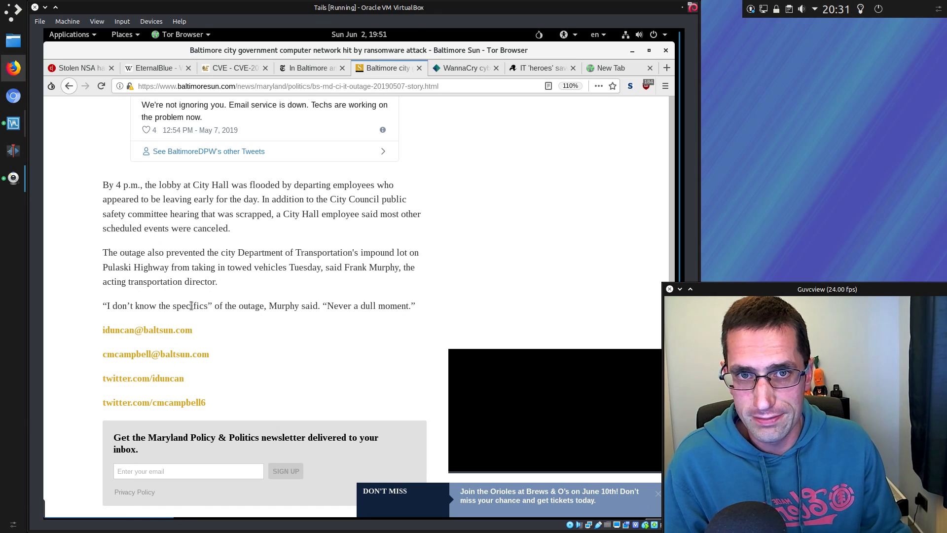
left_click(462, 68)
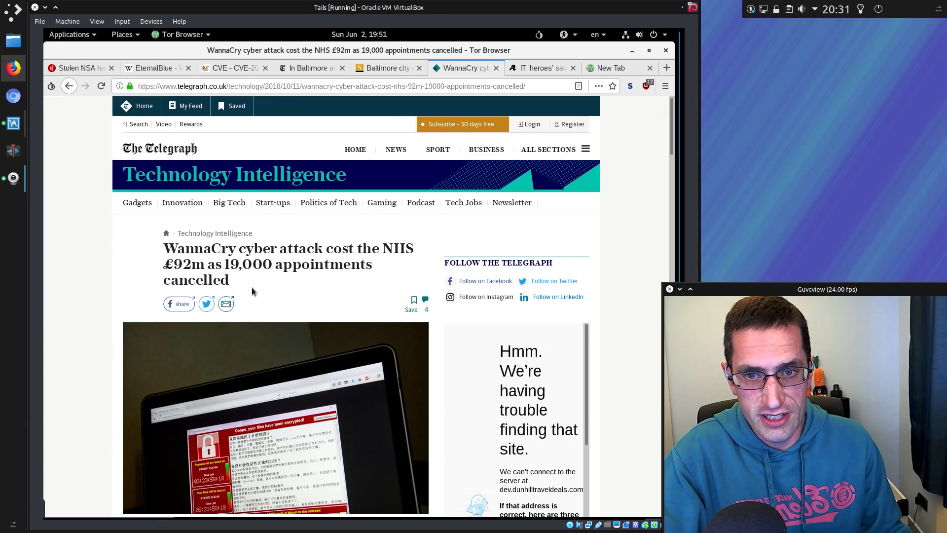
Scroll through the Telegraph WannaCry article to its end, then switch to The Register's Maersk NotPetya story
scroll("down", 3)
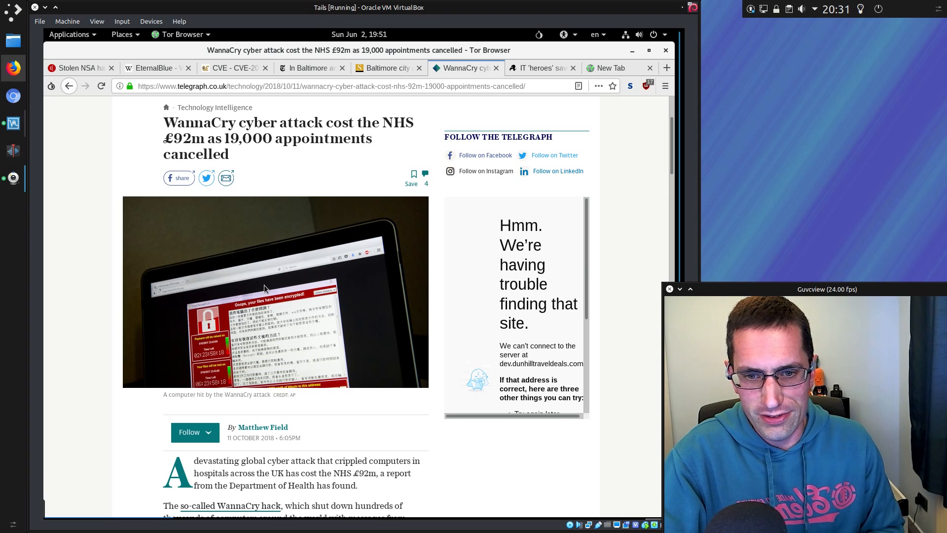
mouse_move(278, 296)
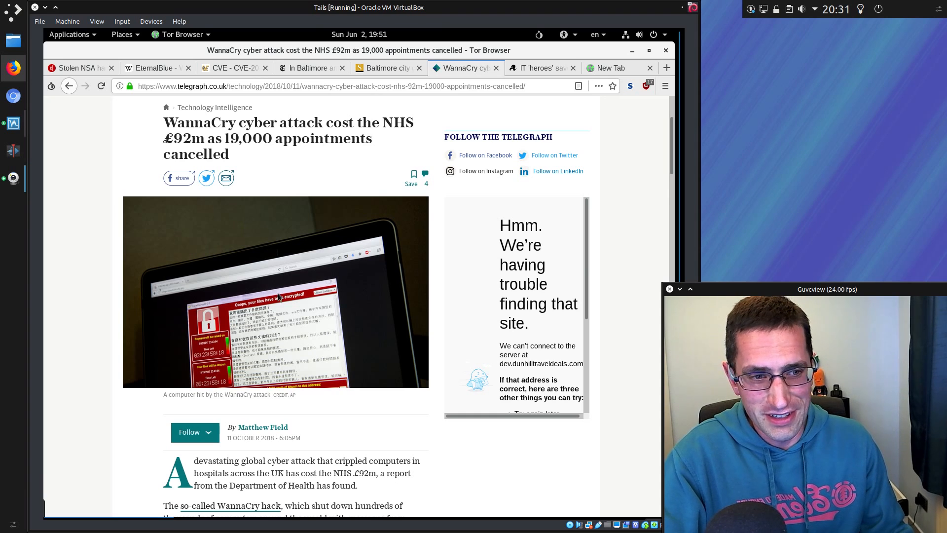
scroll("down", 3)
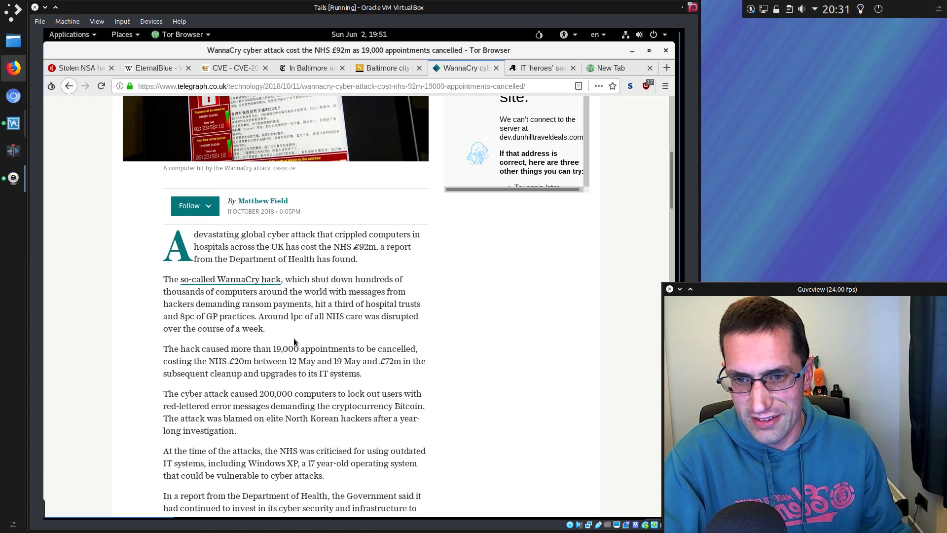
mouse_move(288, 409)
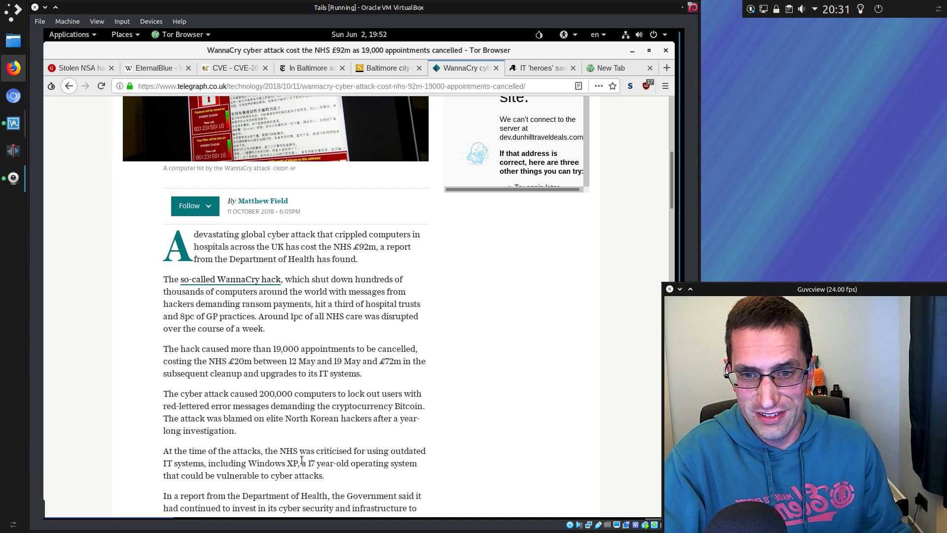
mouse_move(303, 431)
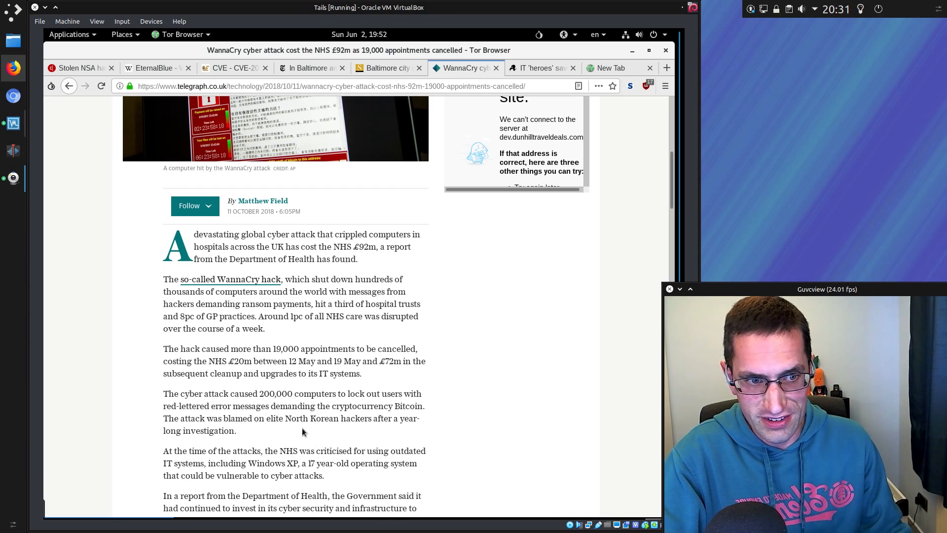
scroll("down", 3)
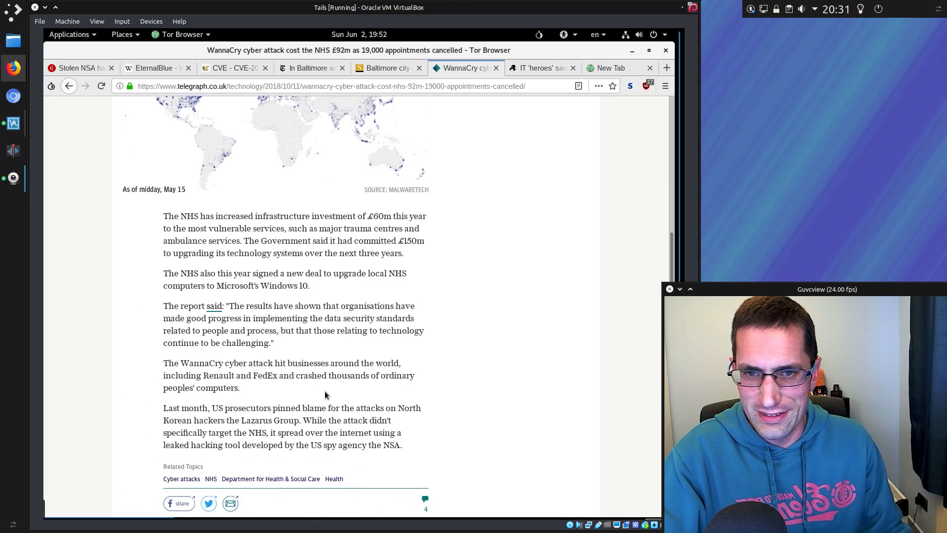
scroll("down", 3)
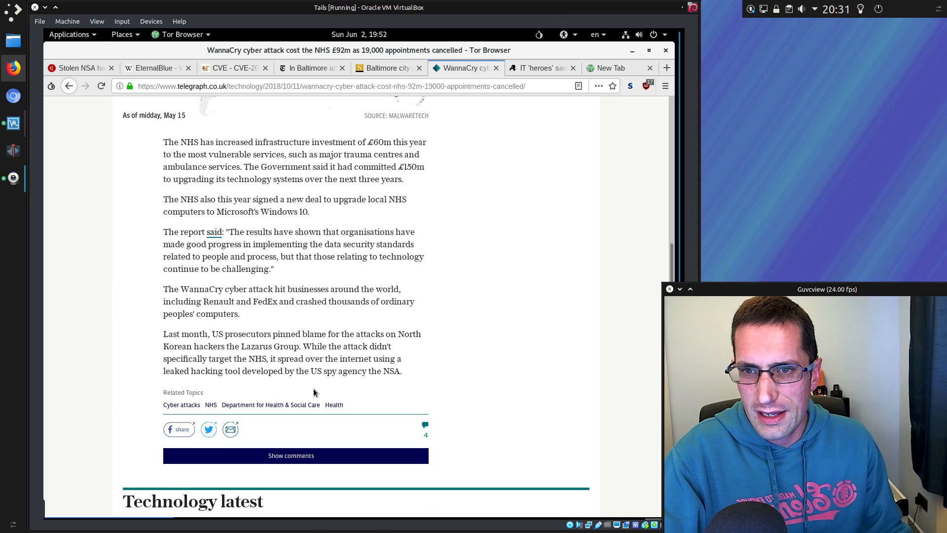
mouse_move(278, 221)
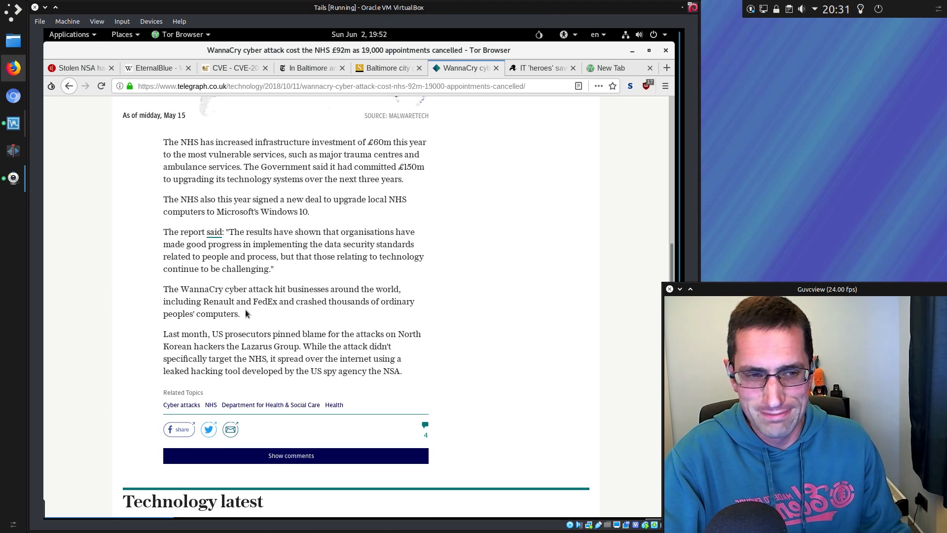
scroll("down", 3)
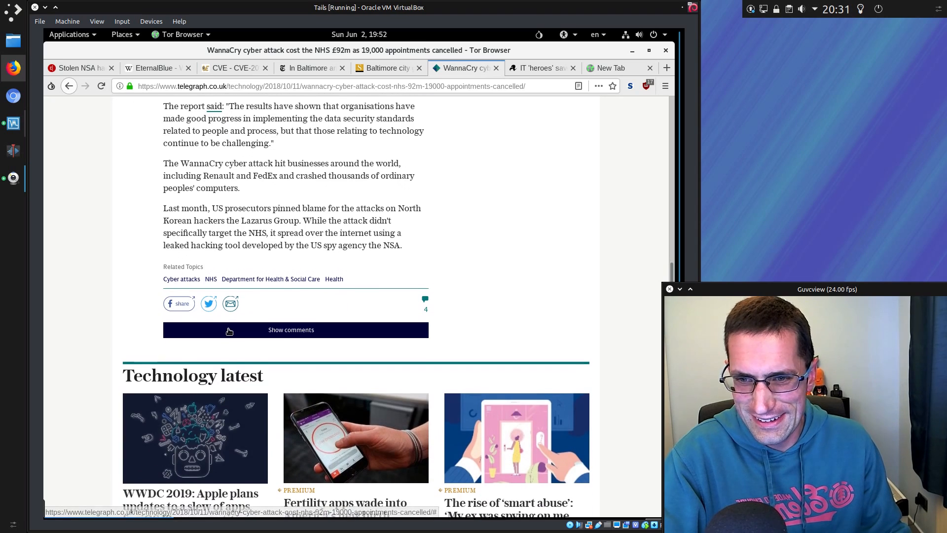
left_click(540, 68)
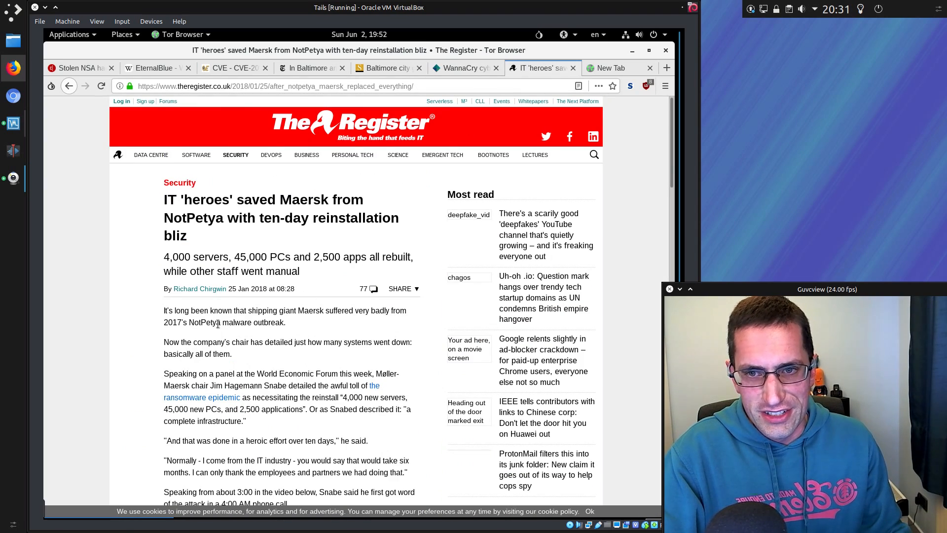
Finish the Maersk NotPetya story and return to the Wikipedia EternalBlue tab
scroll("down", 3)
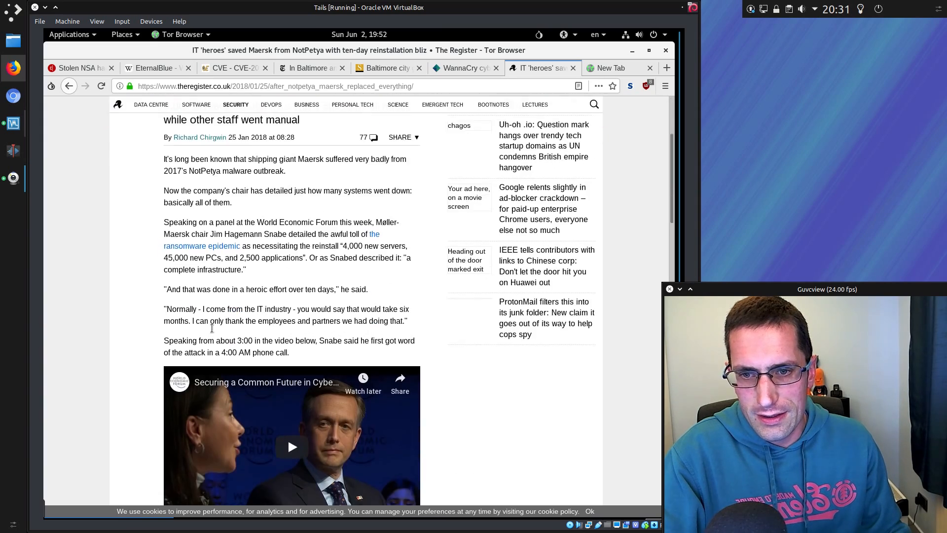
scroll("down", 3)
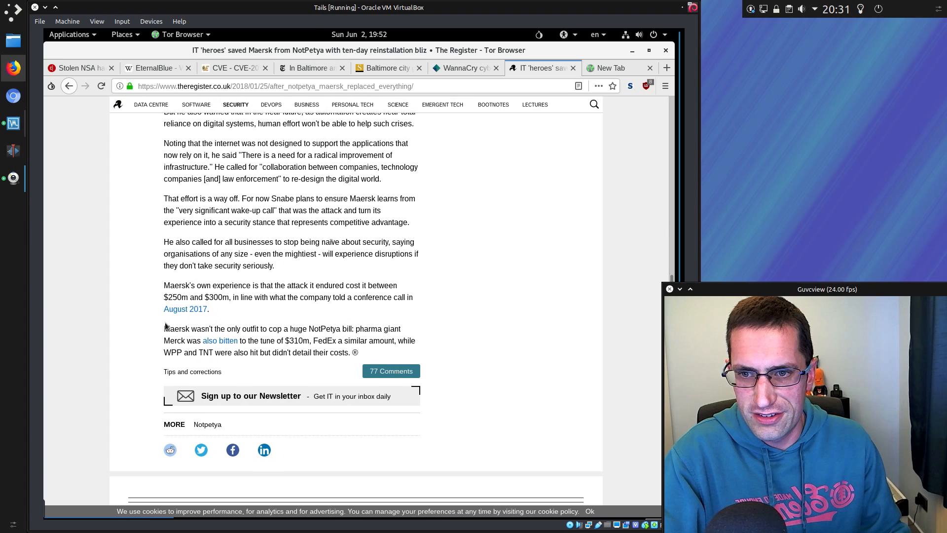
mouse_move(130, 313)
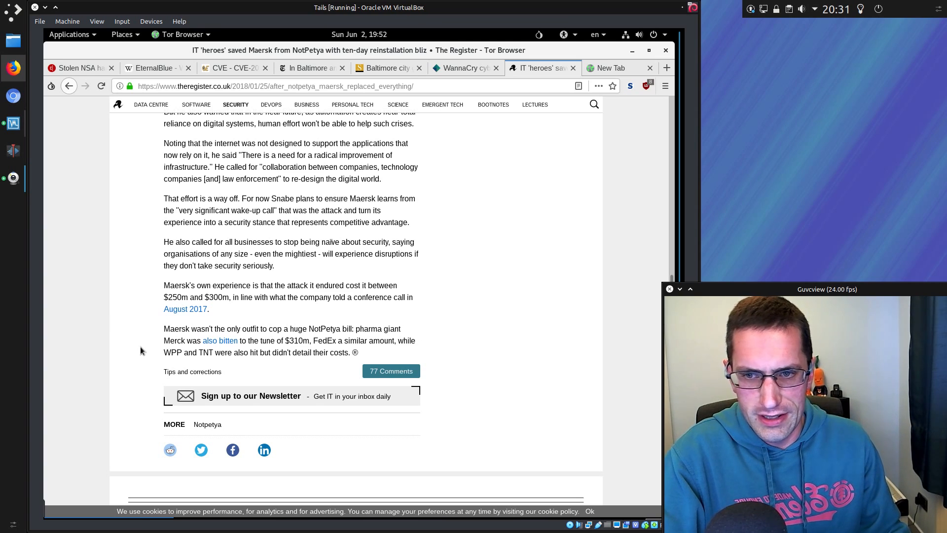
mouse_move(151, 355)
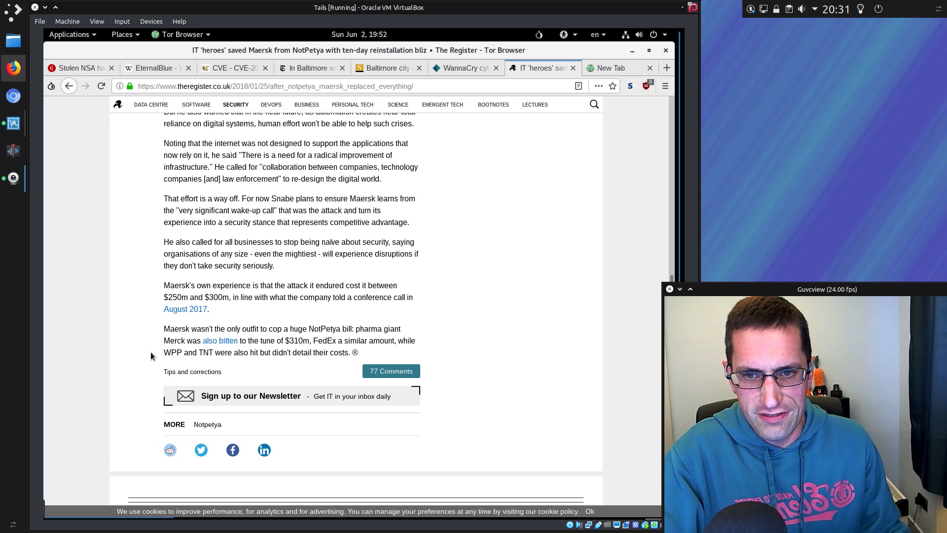
mouse_move(119, 364)
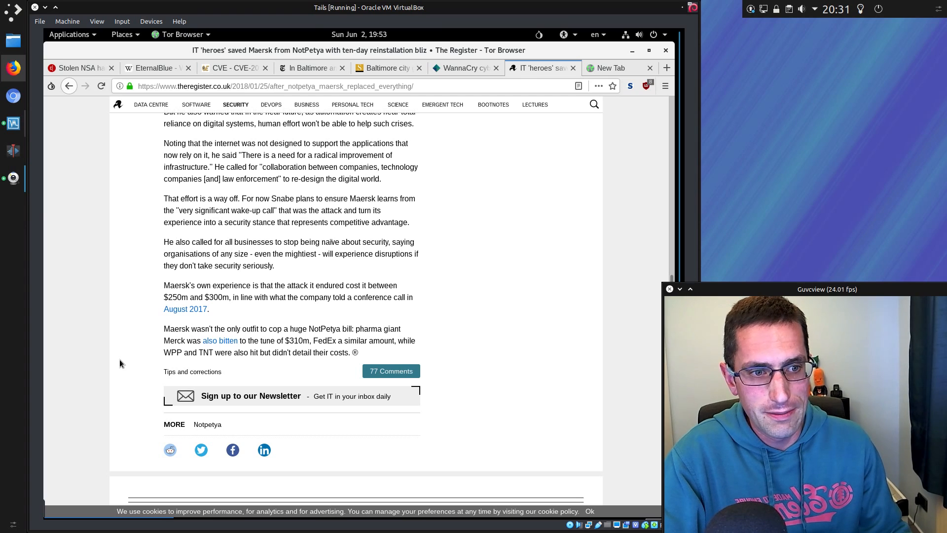
left_click(154, 69)
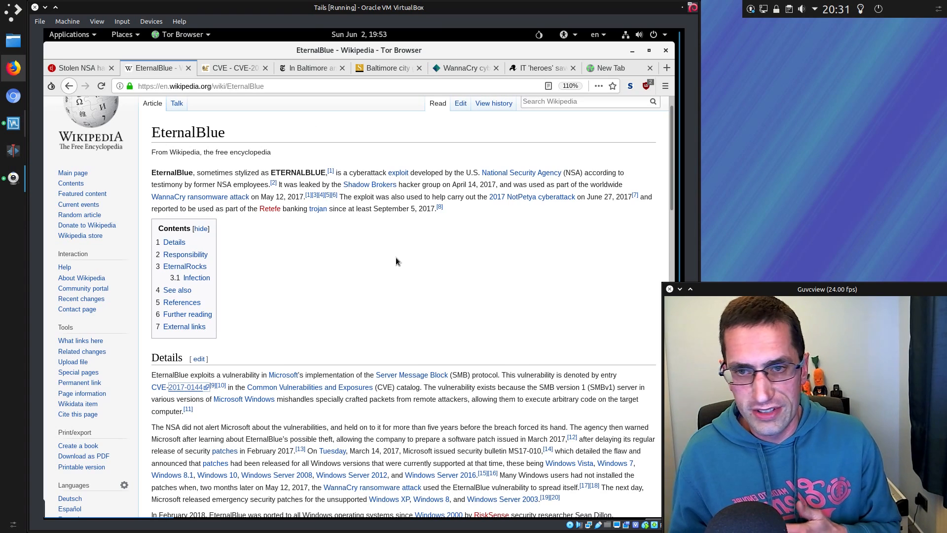